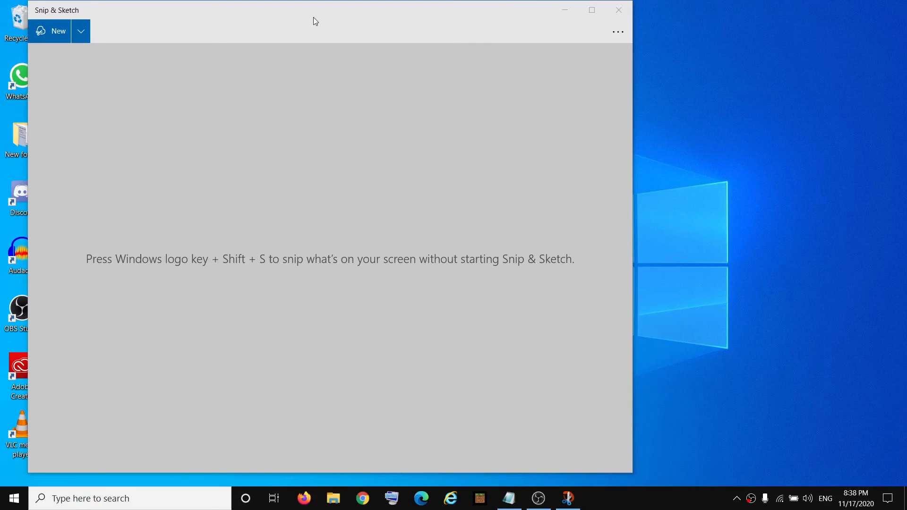
{"action": "mouse_move", "coordinate": [171, 166]}
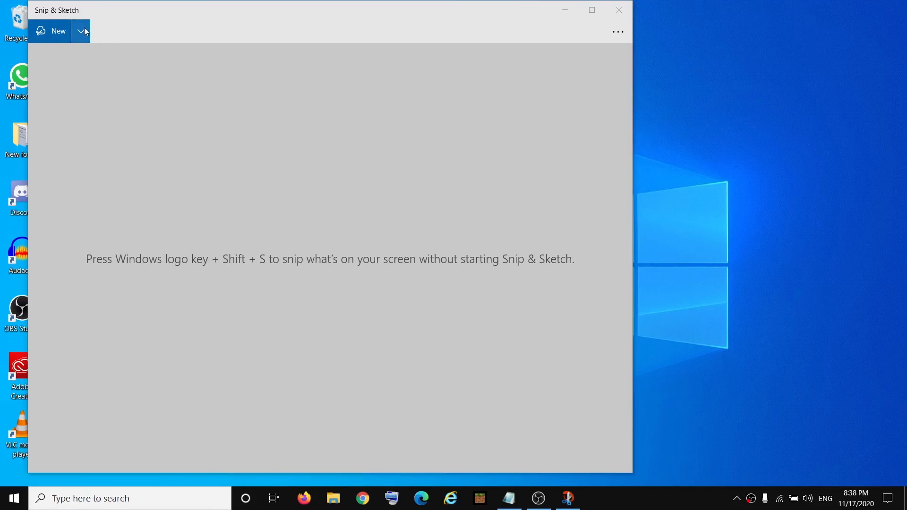
Step: Try a full-screen capture in Snip & Sketch, then close the failing app
{"action": "left_click", "coordinate": [58, 30]}
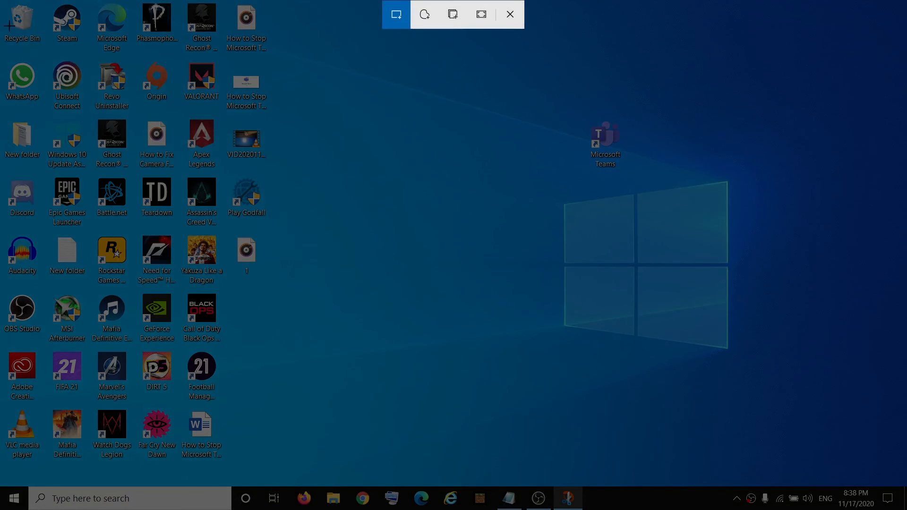
{"action": "left_click", "coordinate": [510, 14]}
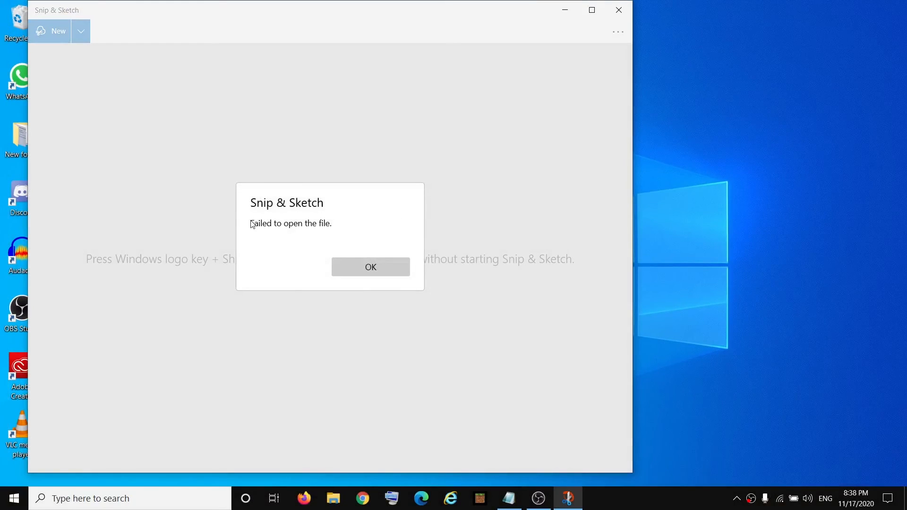
{"action": "mouse_move", "coordinate": [294, 233]}
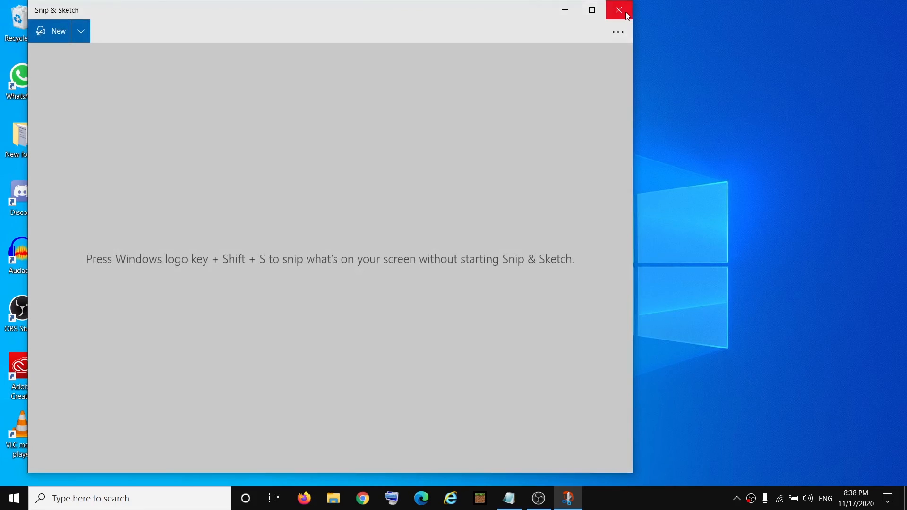
{"action": "left_click", "coordinate": [618, 10]}
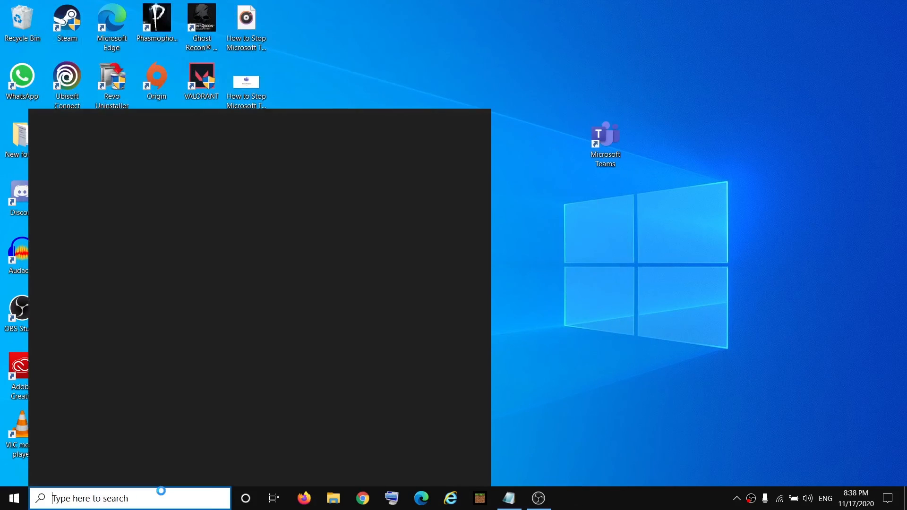
Step: Search for 'services' and enter services.msc in the Run dialog
{"action": "type", "text": "services"}
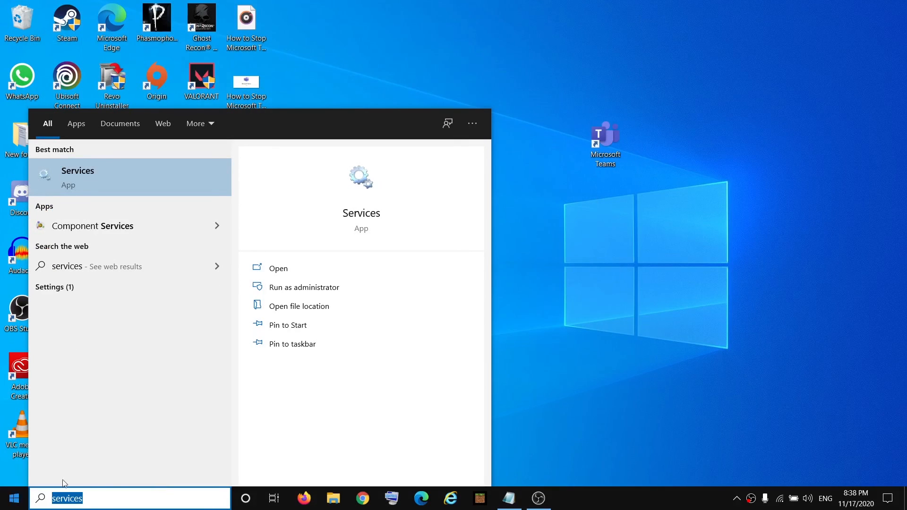
{"action": "mouse_move", "coordinate": [100, 185]}
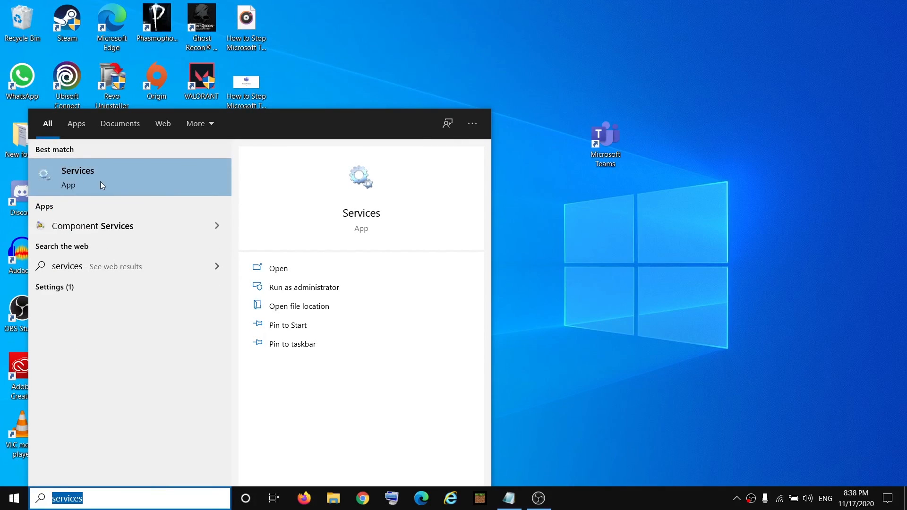
{"action": "right_click", "coordinate": [14, 498]}
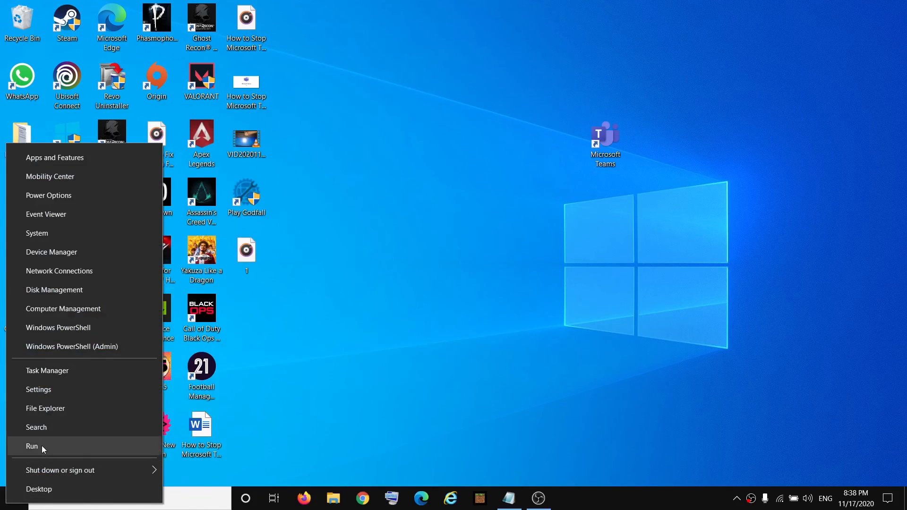
{"action": "left_click", "coordinate": [31, 447]}
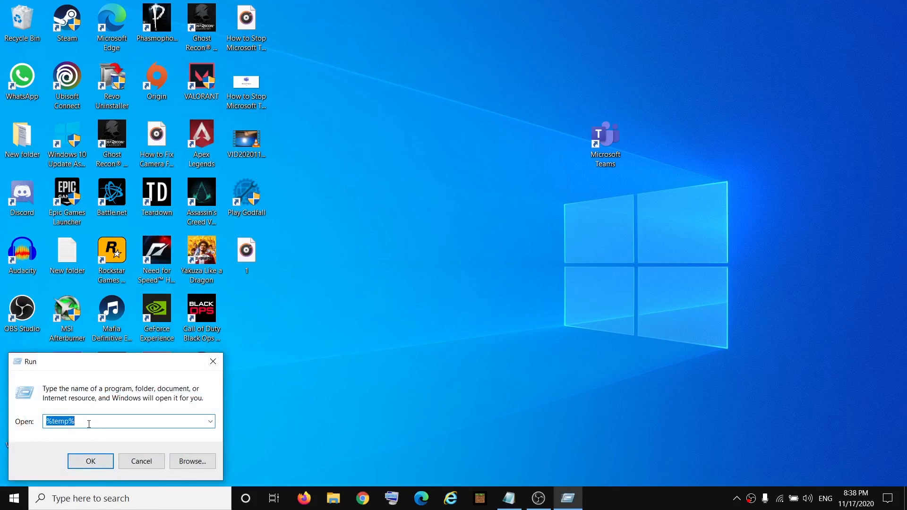
{"action": "type", "text": "servic"}
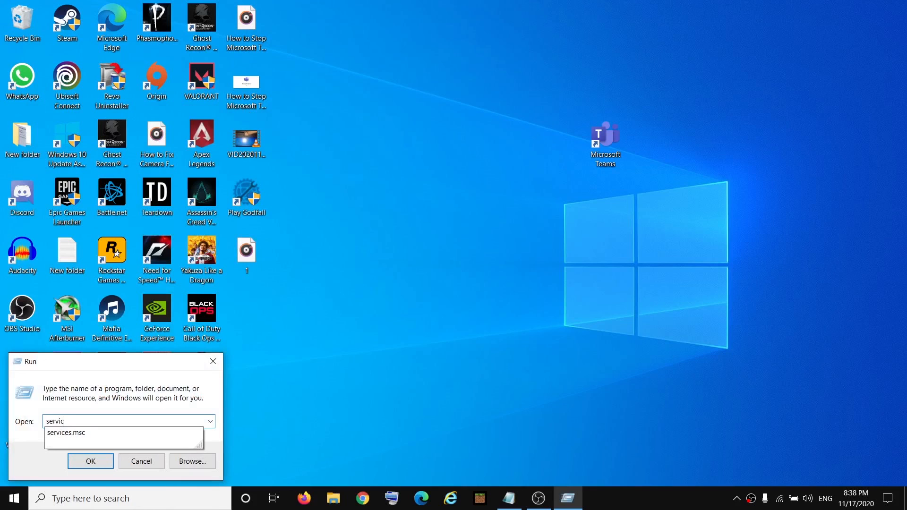
{"action": "left_click", "coordinate": [66, 433]}
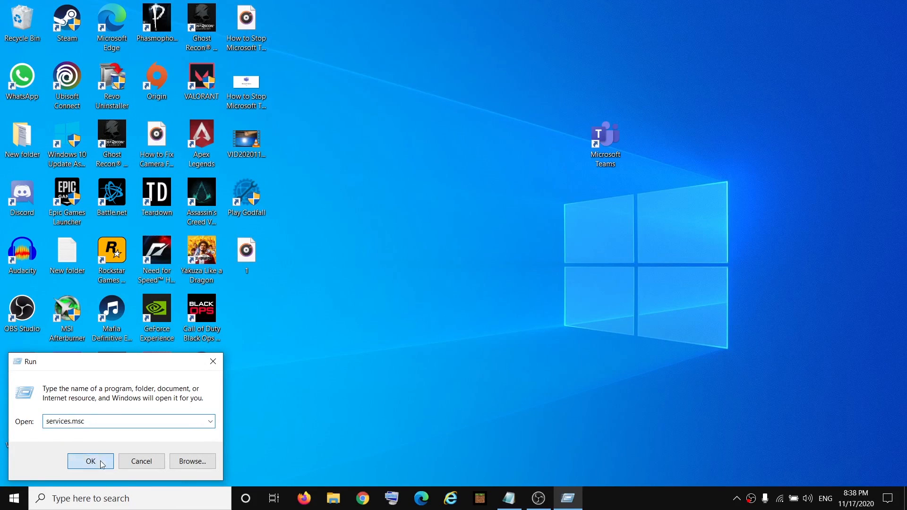
Step: Launch services.msc and select the disabled Data Sharing Service in the list
{"action": "left_click", "coordinate": [90, 461]}
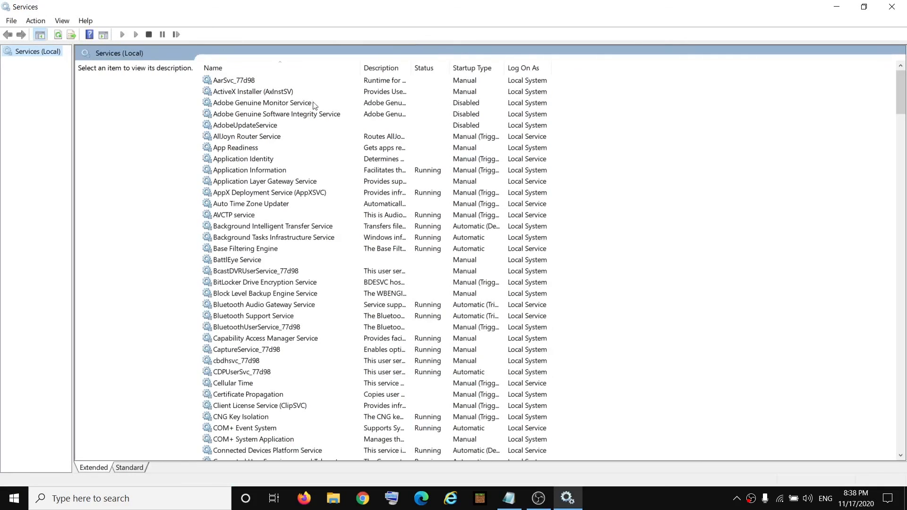
{"action": "mouse_move", "coordinate": [802, 180]}
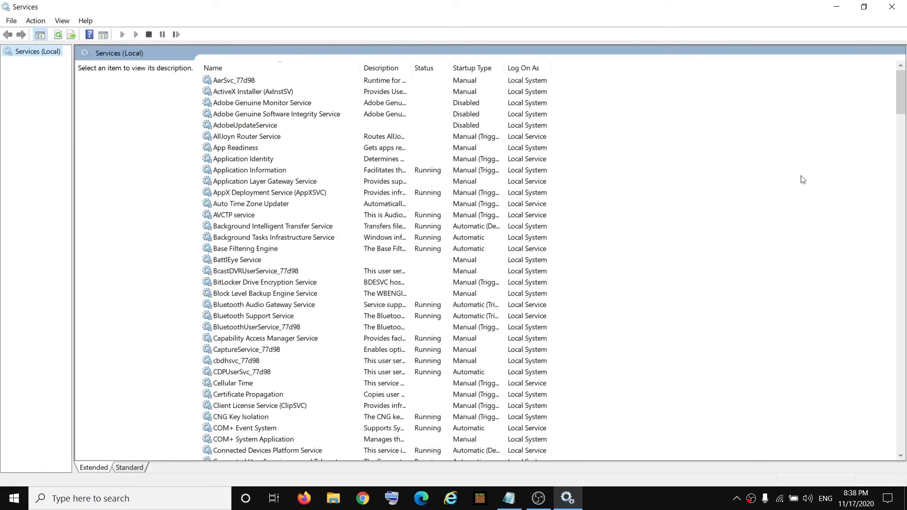
{"action": "left_click", "coordinate": [251, 203]}
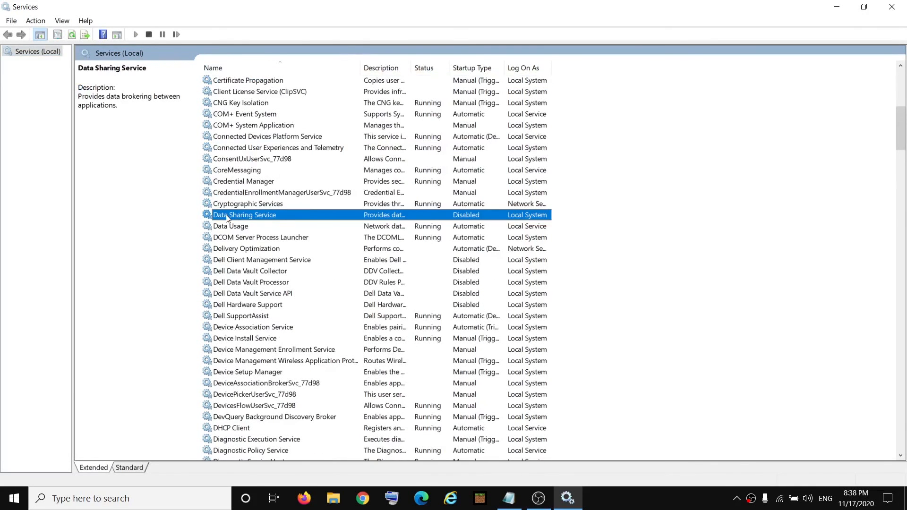
{"action": "mouse_move", "coordinate": [267, 216]}
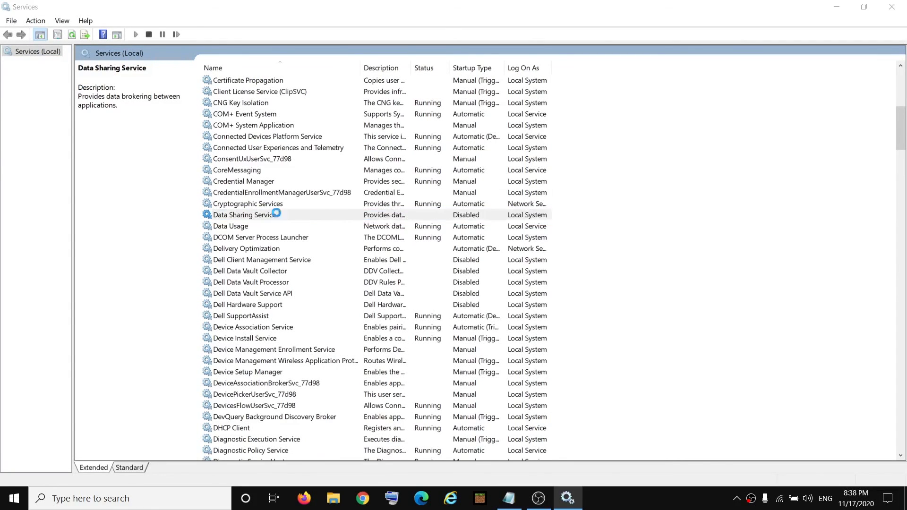
Step: Set Data Sharing Service startup to Automatic, start it, and apply the change
{"action": "double_click", "coordinate": [244, 215]}
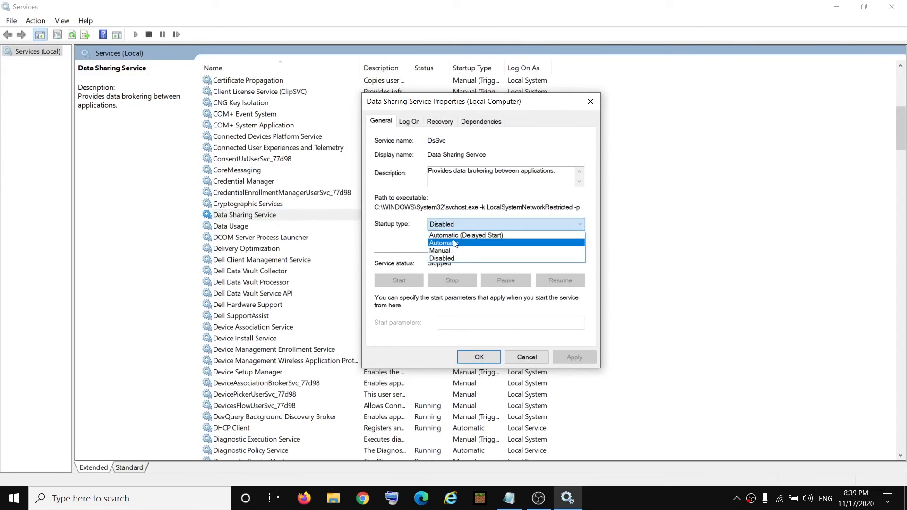
{"action": "left_click", "coordinate": [444, 242]}
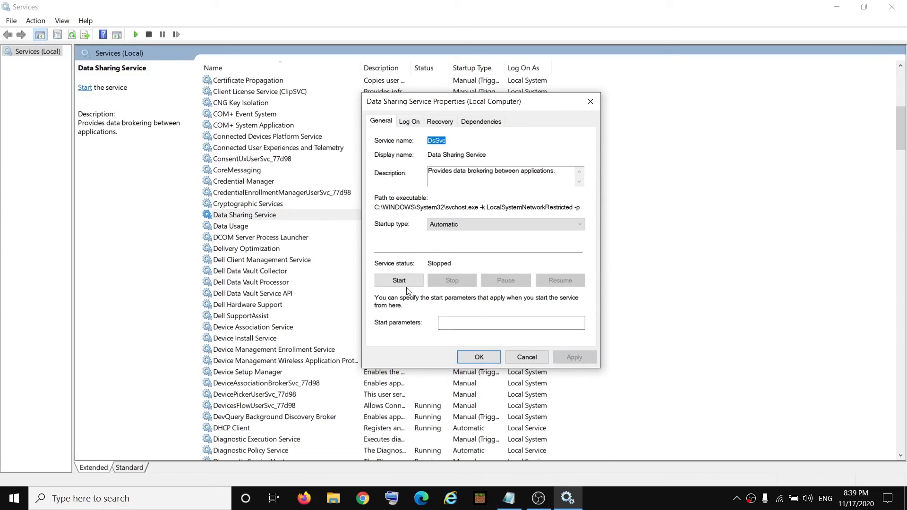
{"action": "left_click", "coordinate": [399, 280]}
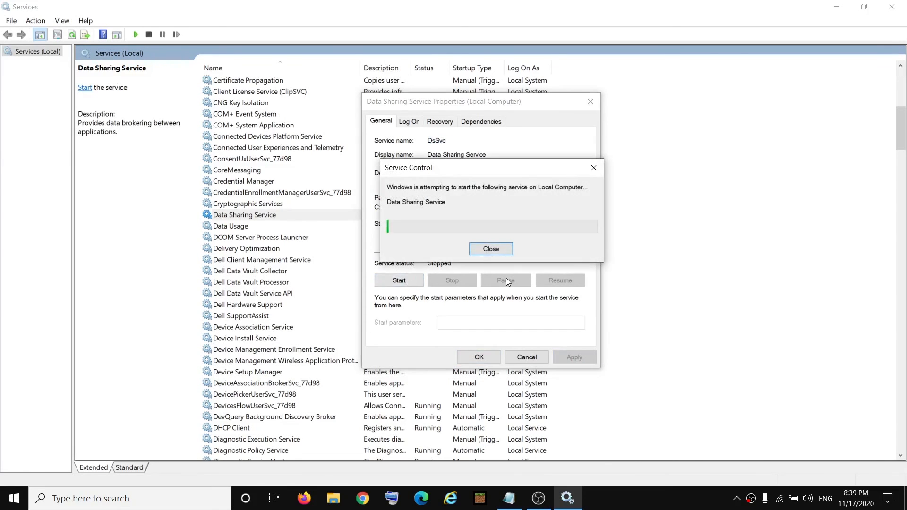
{"action": "left_click", "coordinate": [491, 248]}
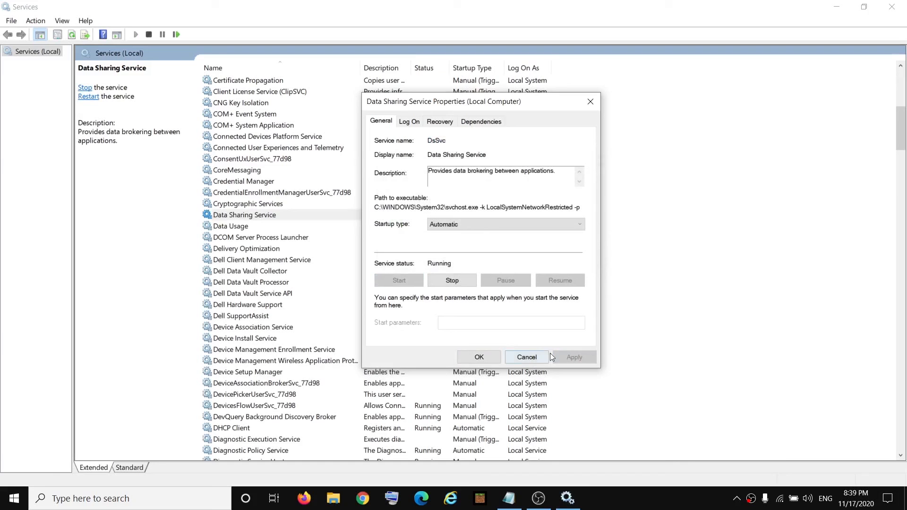
{"action": "left_click", "coordinate": [526, 357]}
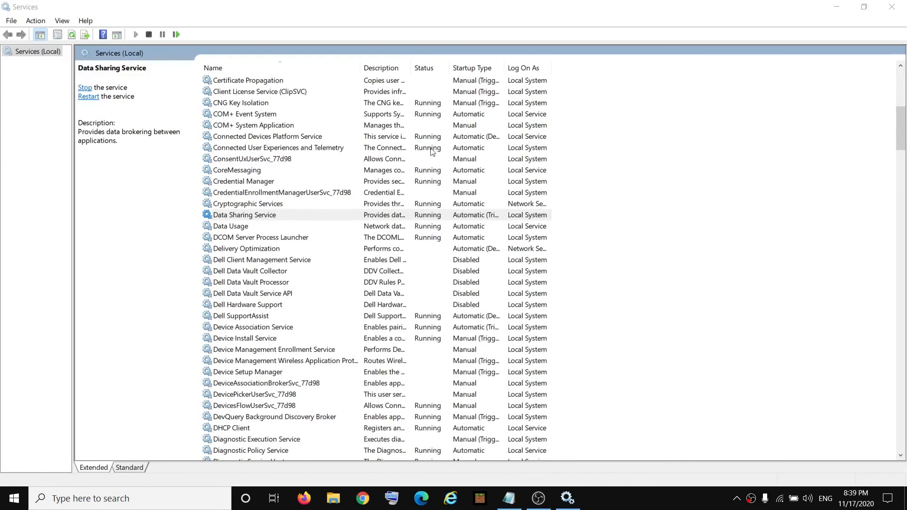
{"action": "left_click", "coordinate": [245, 215]}
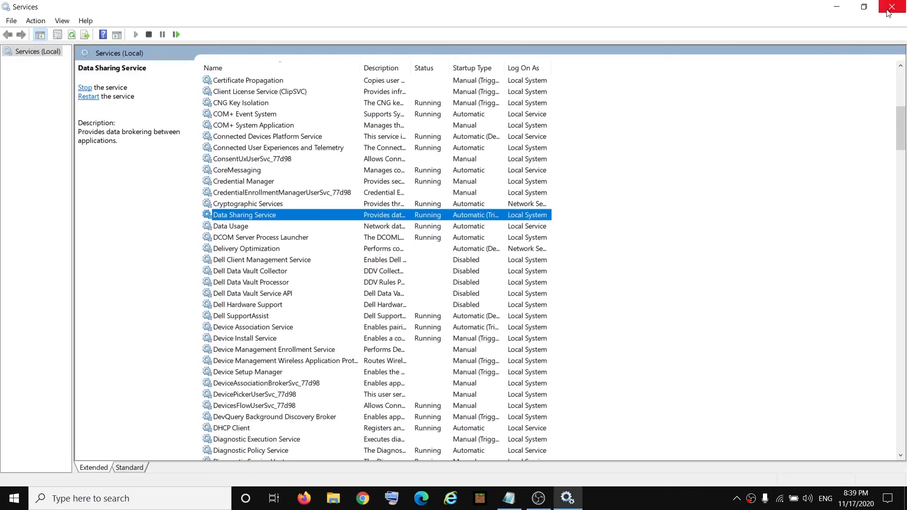
Step: Close Services, relaunch Snip & Sketch from search and capture the full screen
{"action": "left_click", "coordinate": [891, 7]}
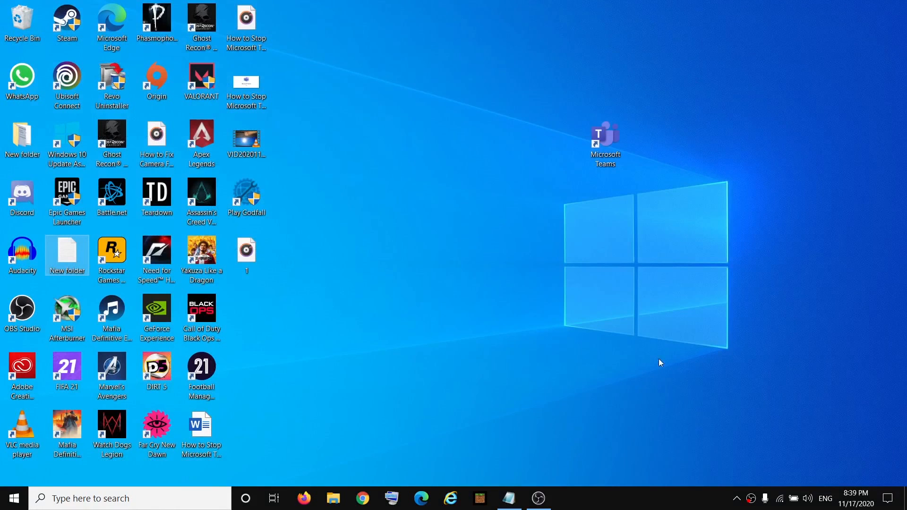
{"action": "left_click", "coordinate": [130, 498]}
{"action": "type", "text": "snip"}
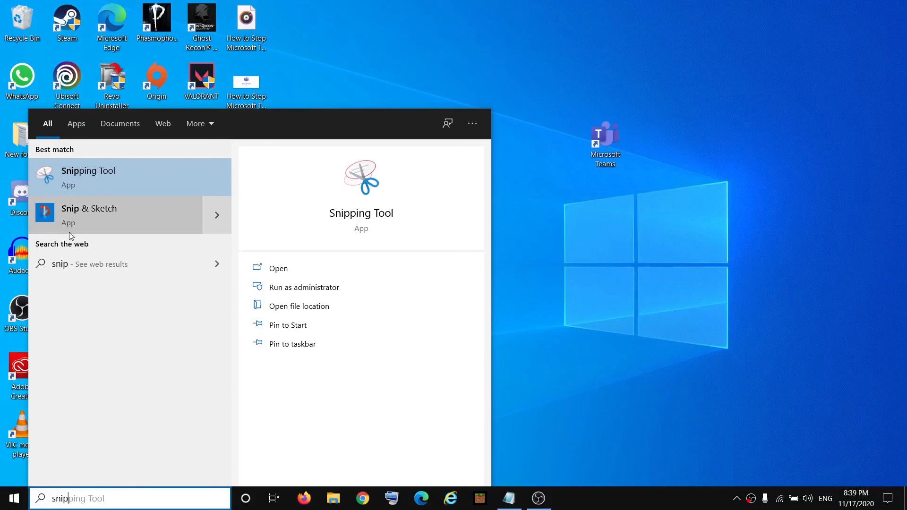
{"action": "left_click", "coordinate": [89, 209]}
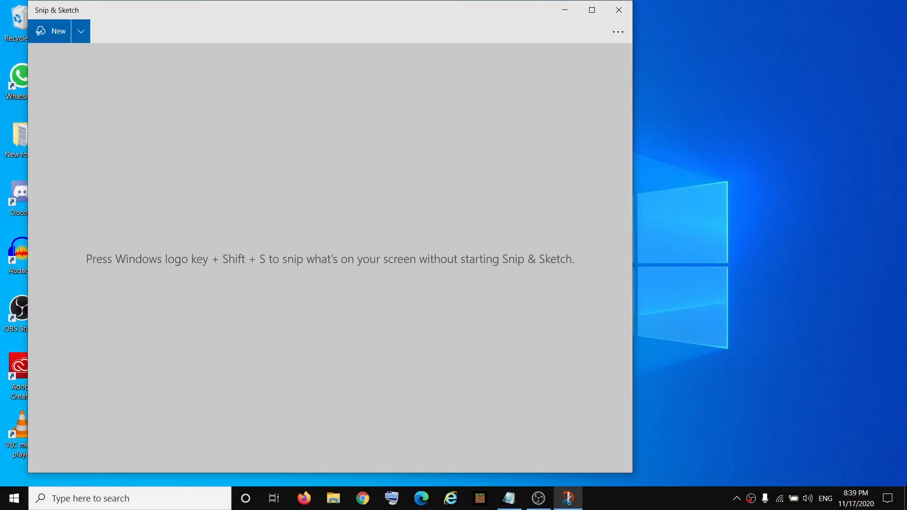
{"action": "left_click", "coordinate": [58, 30]}
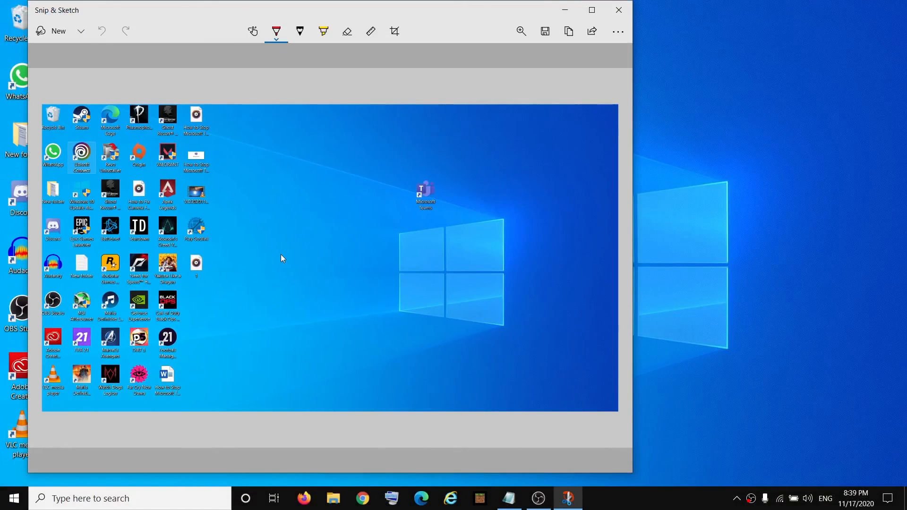
{"action": "mouse_move", "coordinate": [610, 413]}
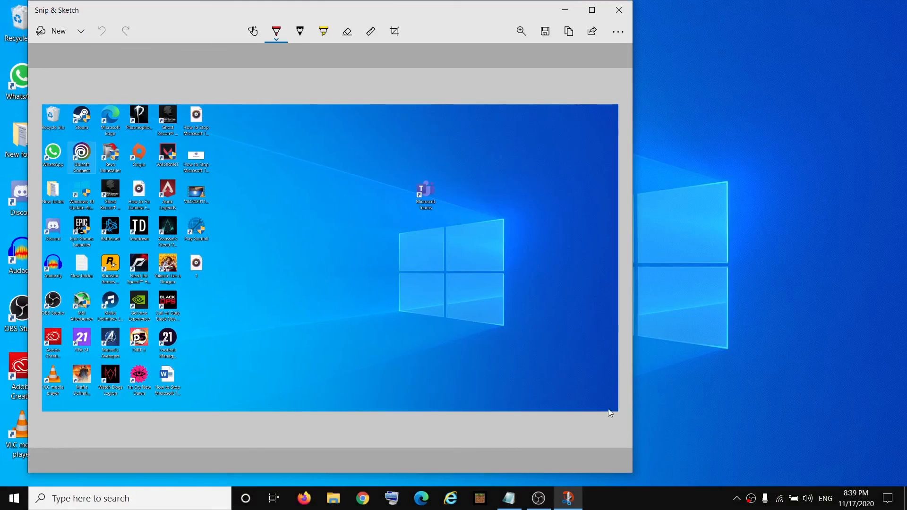